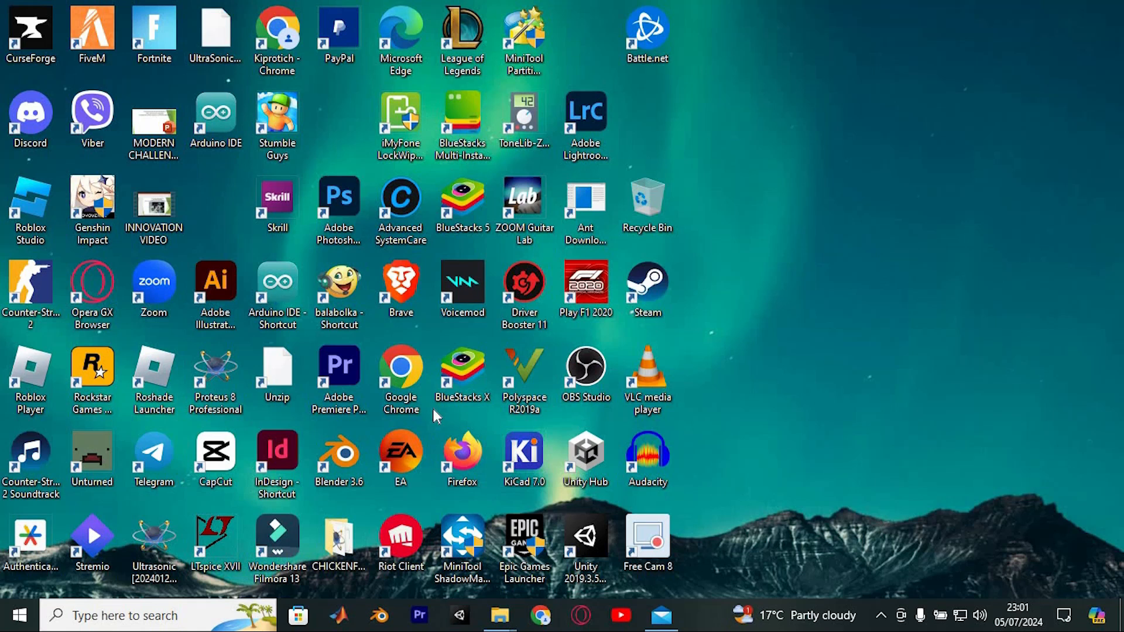
mouse_move(647, 341)
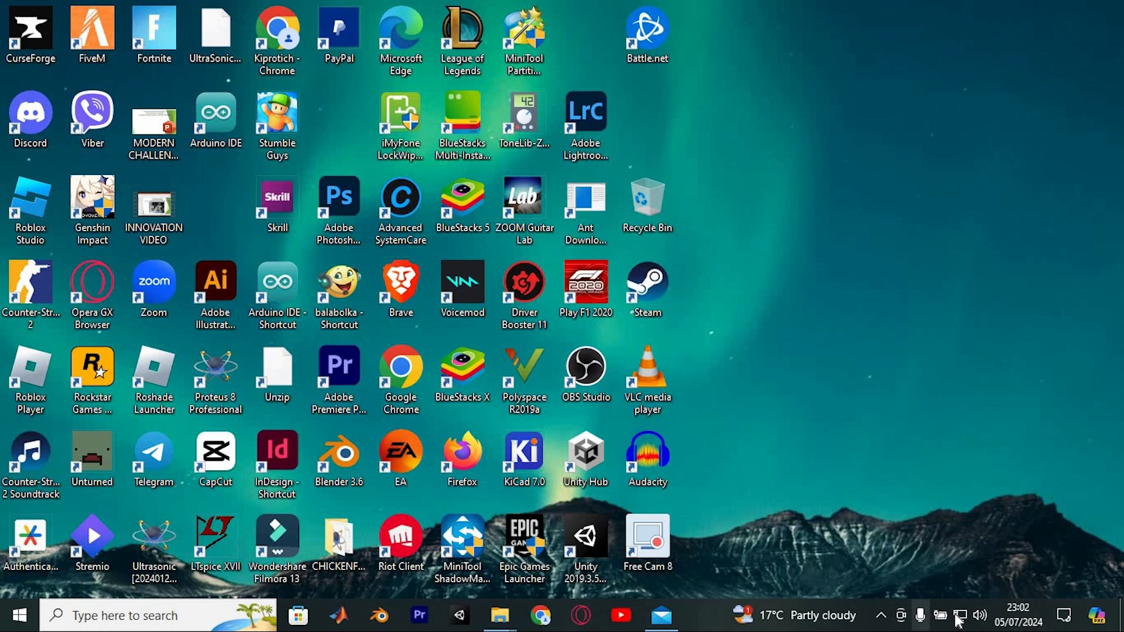
Reach the full system Settings via Start, search and the Action Center's All settings link.
left_click(962, 616)
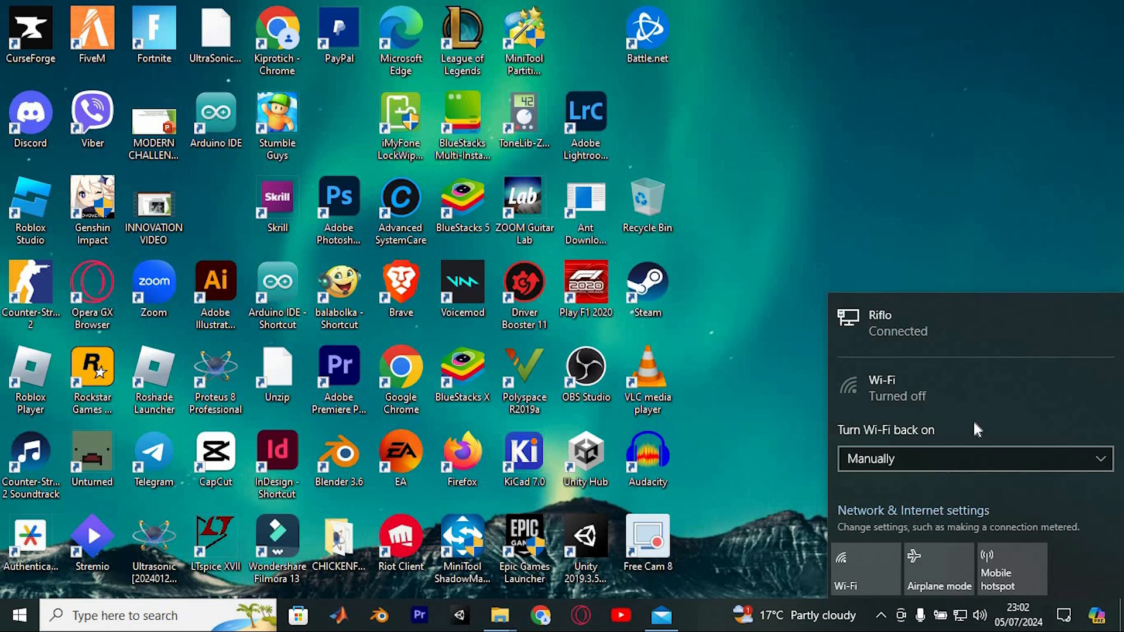
mouse_move(796, 304)
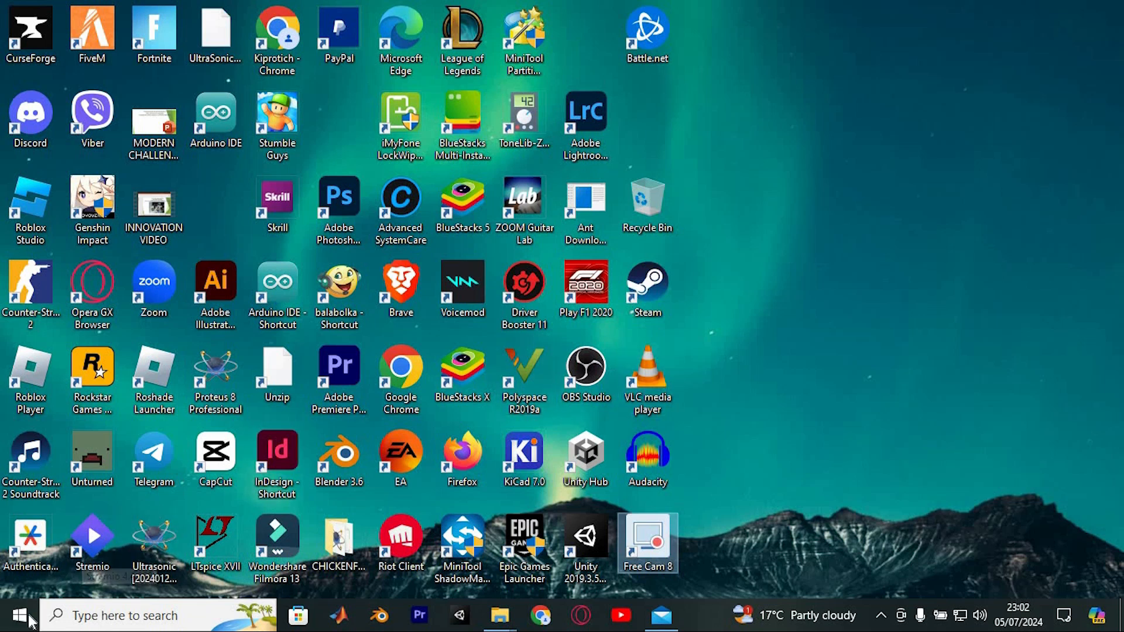
left_click(17, 613)
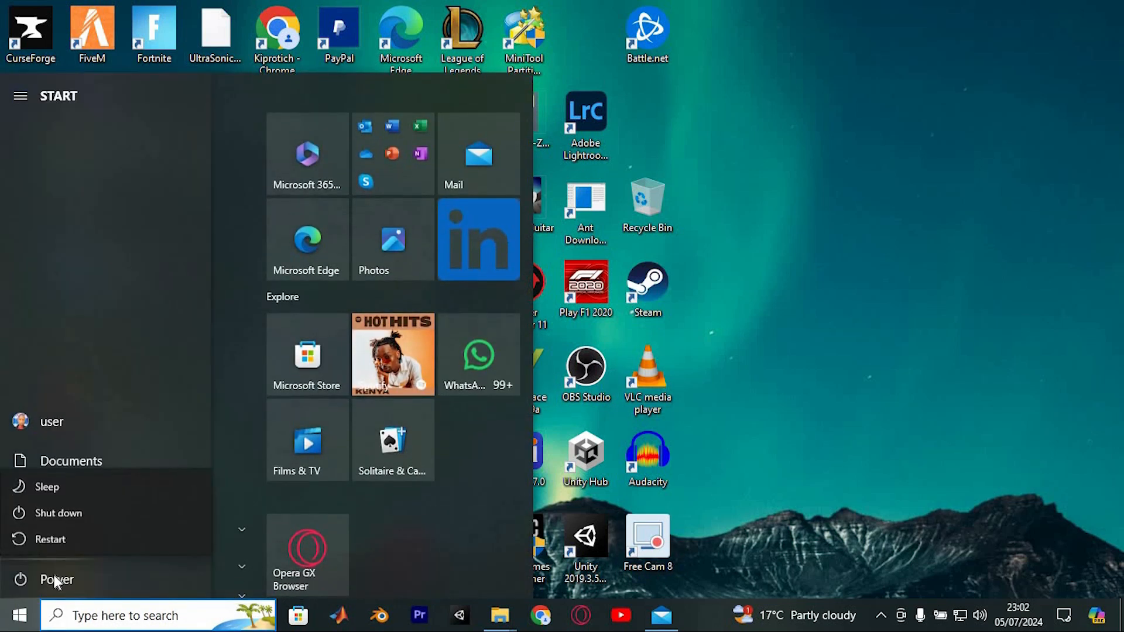
mouse_move(111, 528)
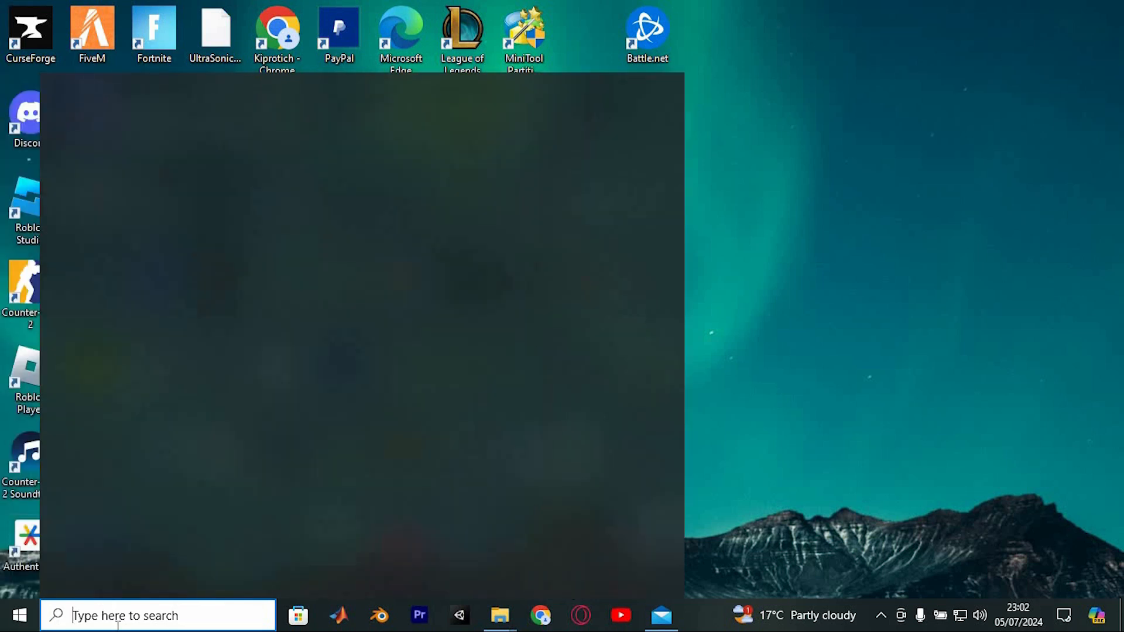
left_click(146, 615)
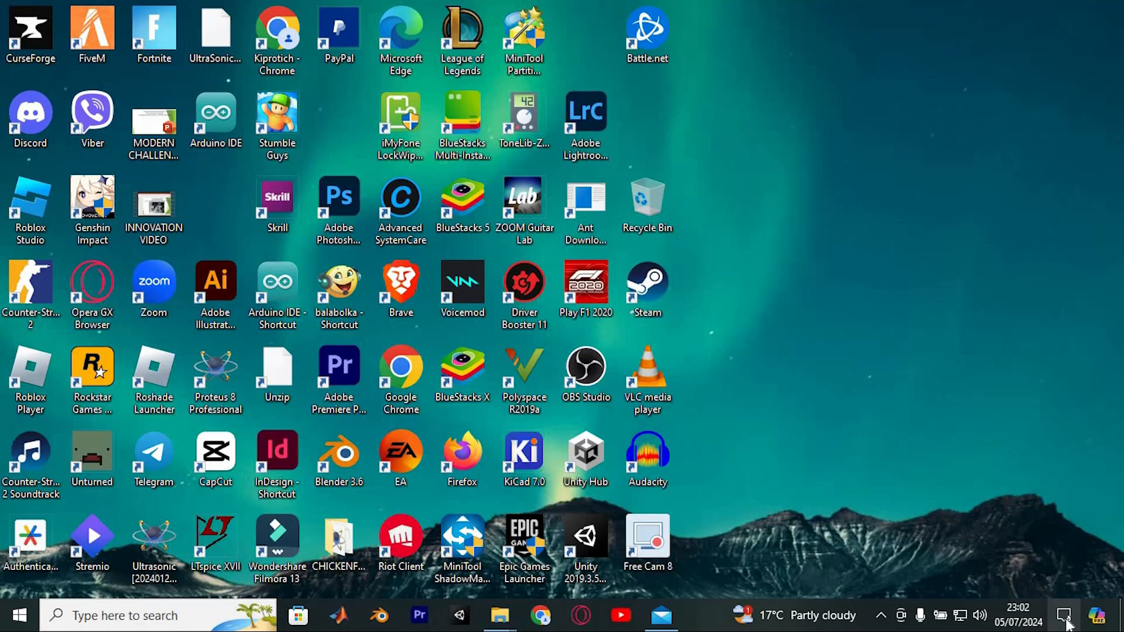
left_click(1066, 615)
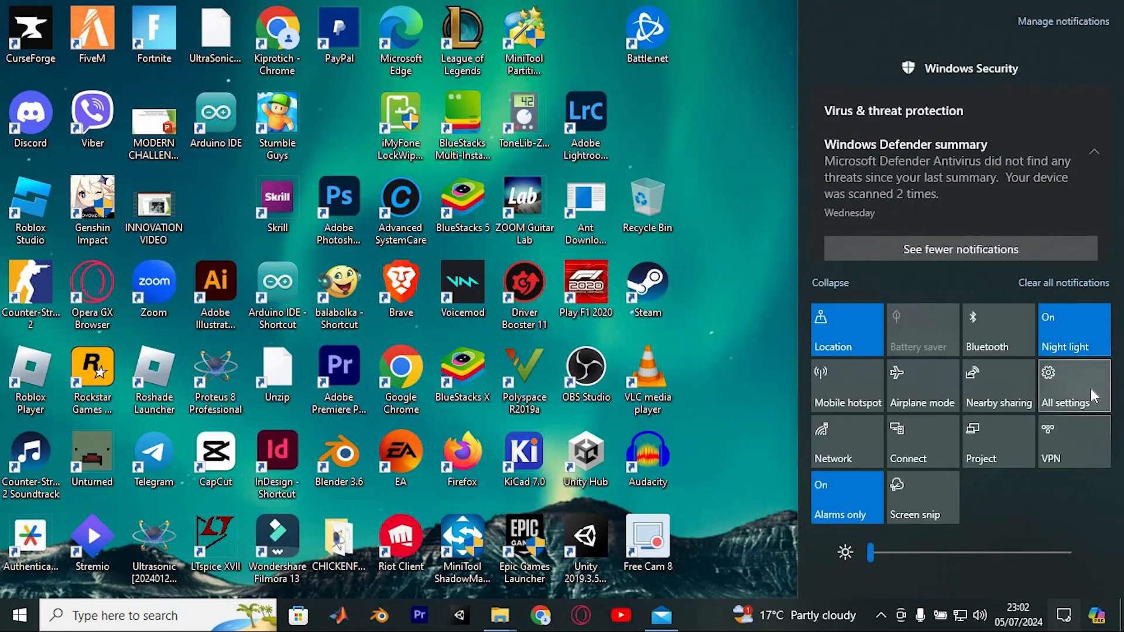
left_click(1075, 387)
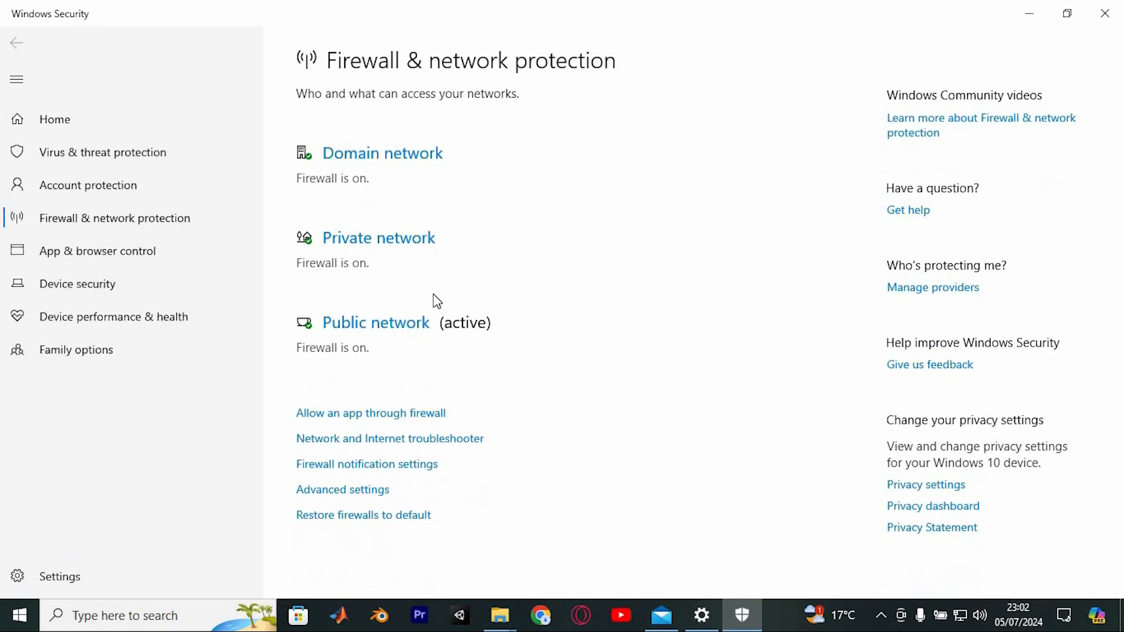
mouse_move(295, 258)
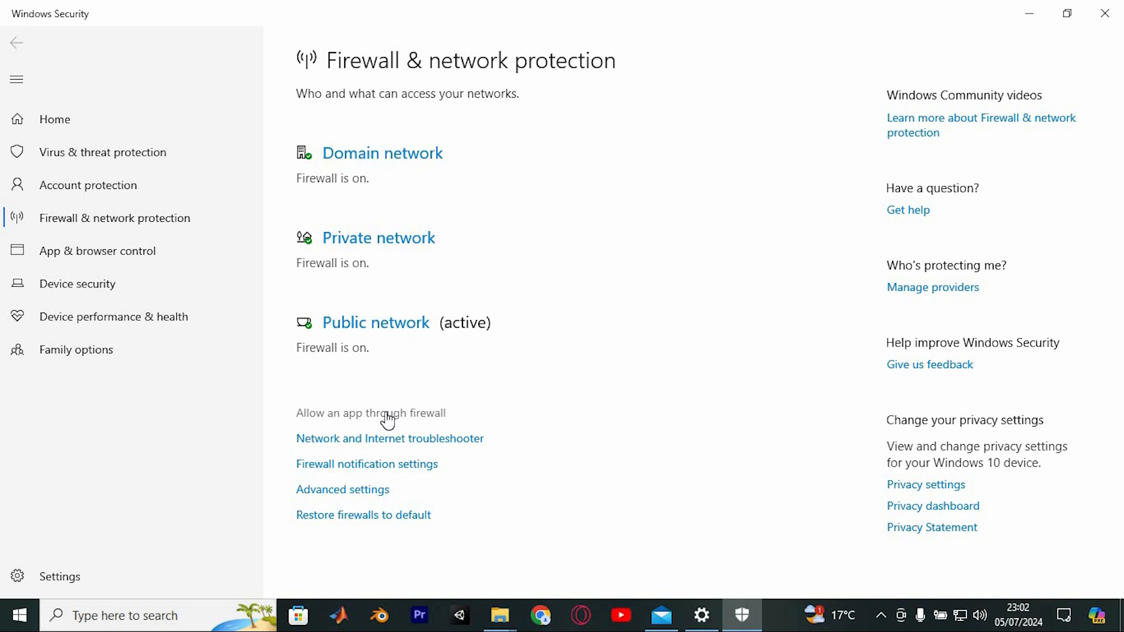
left_click(370, 413)
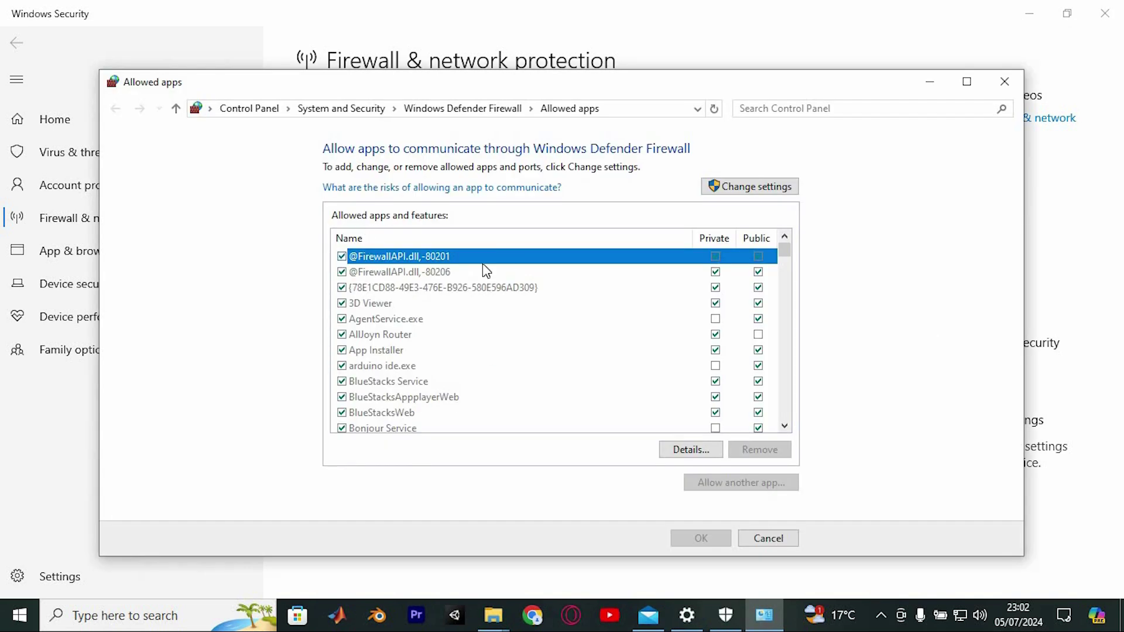
mouse_move(494, 266)
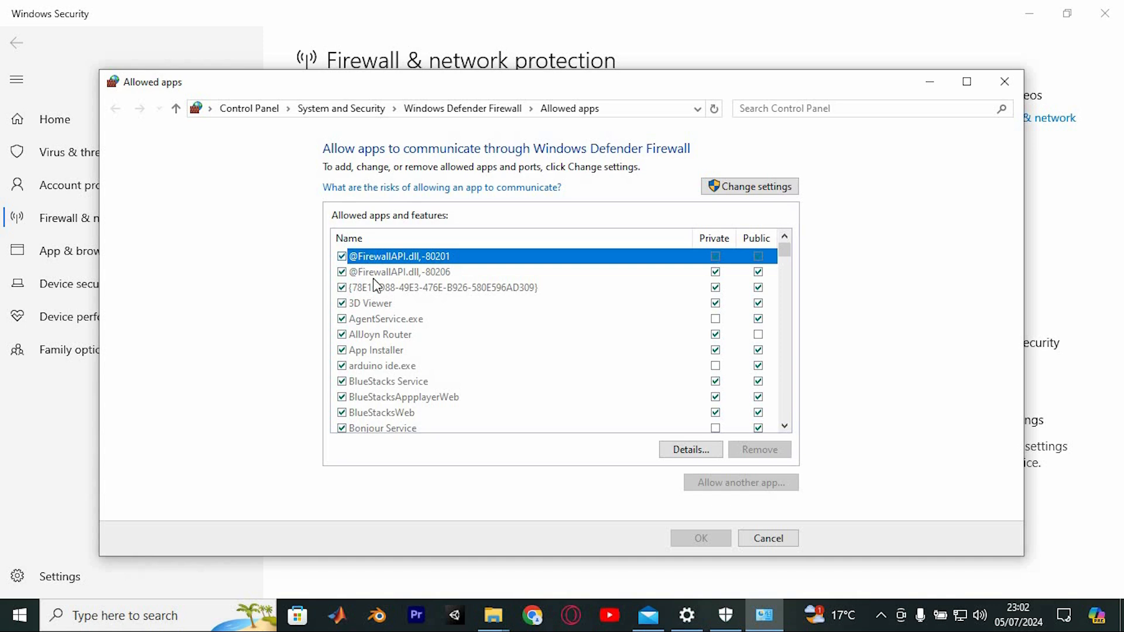
mouse_move(423, 315)
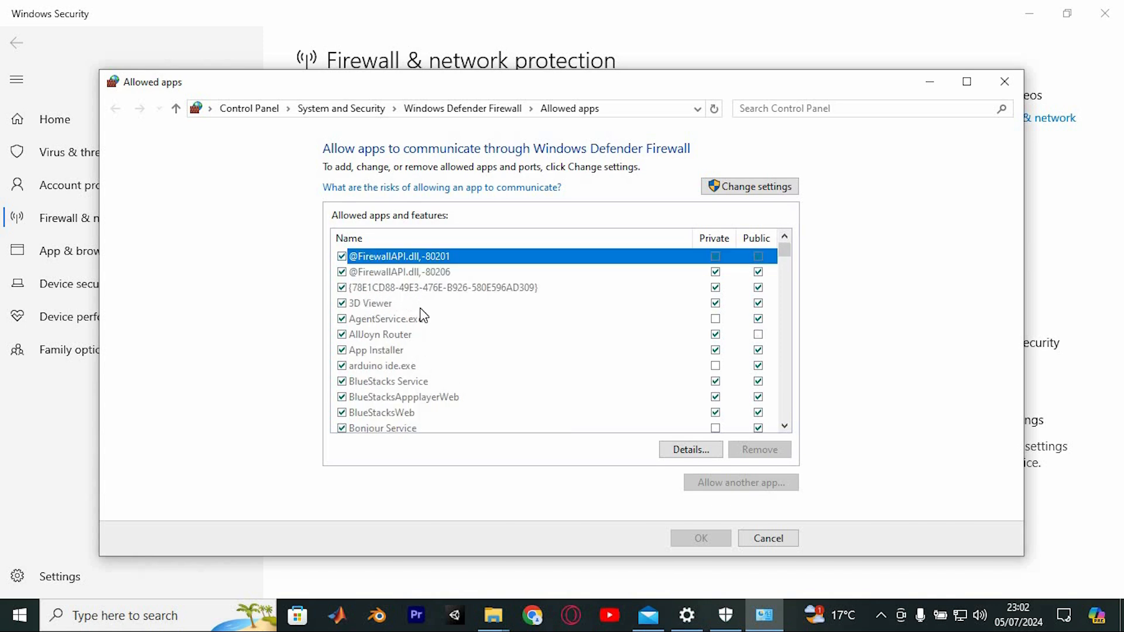
scroll("down", 3)
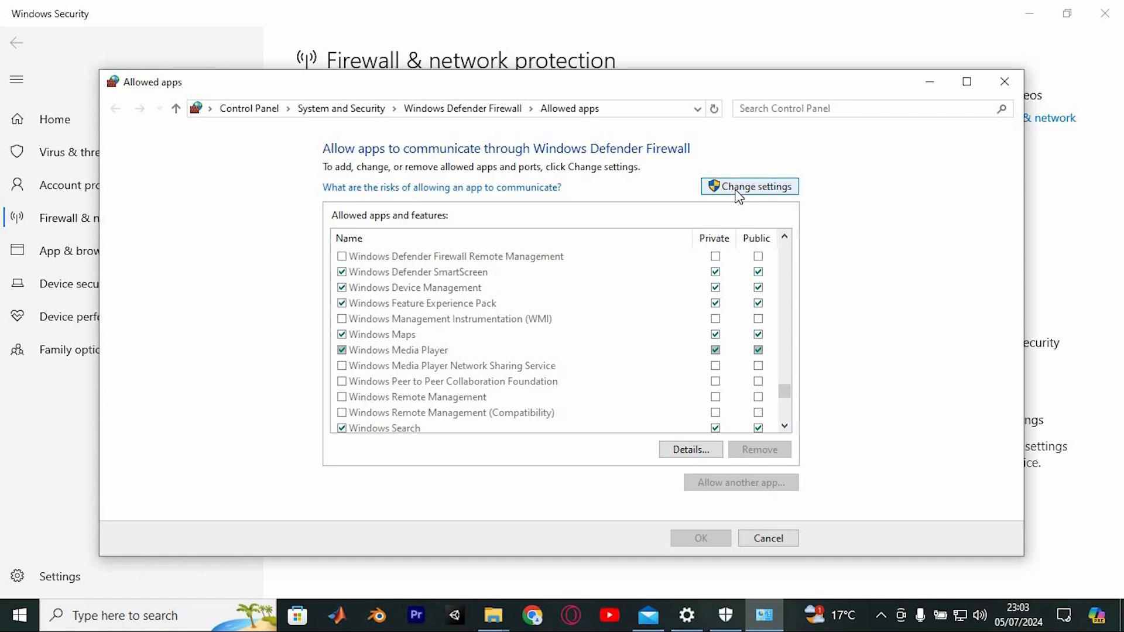
left_click(749, 186)
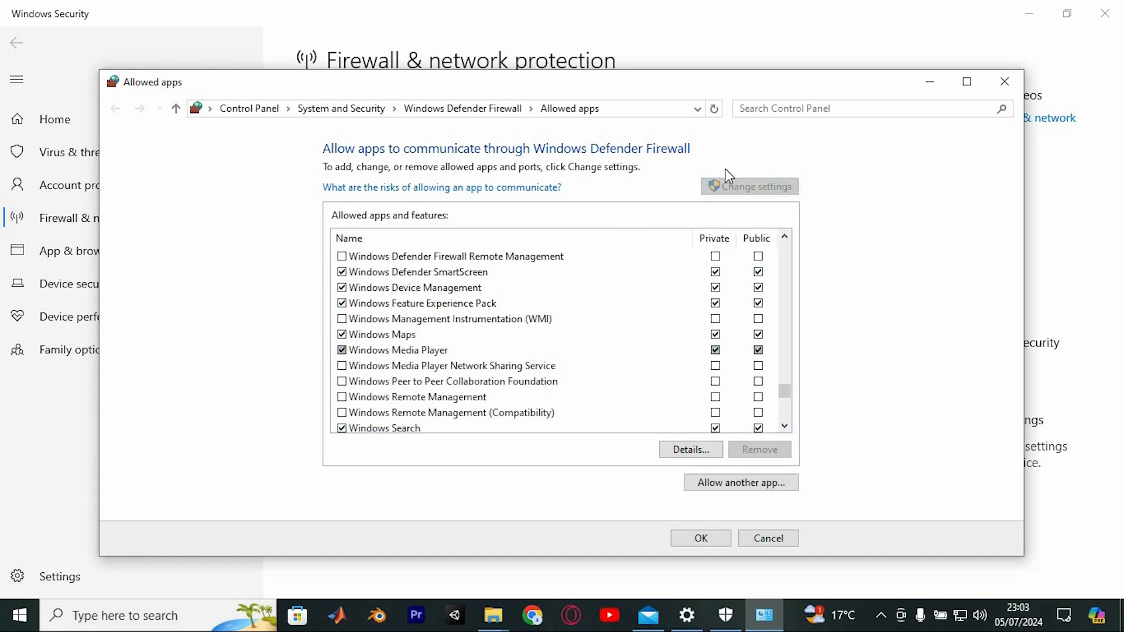
mouse_move(752, 239)
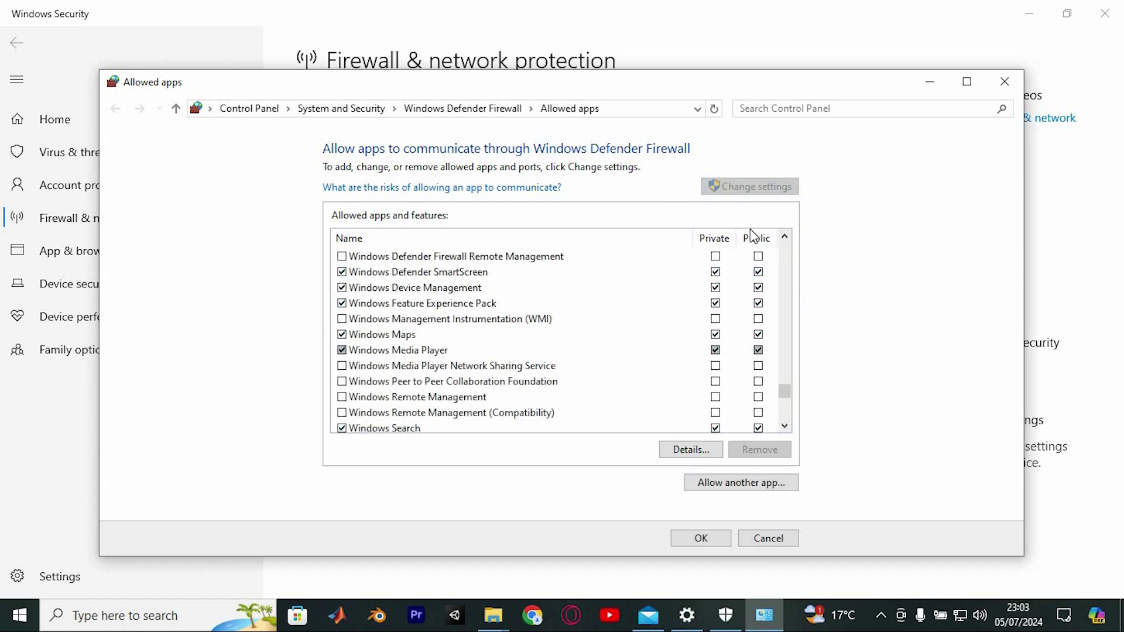
scroll("down", 3)
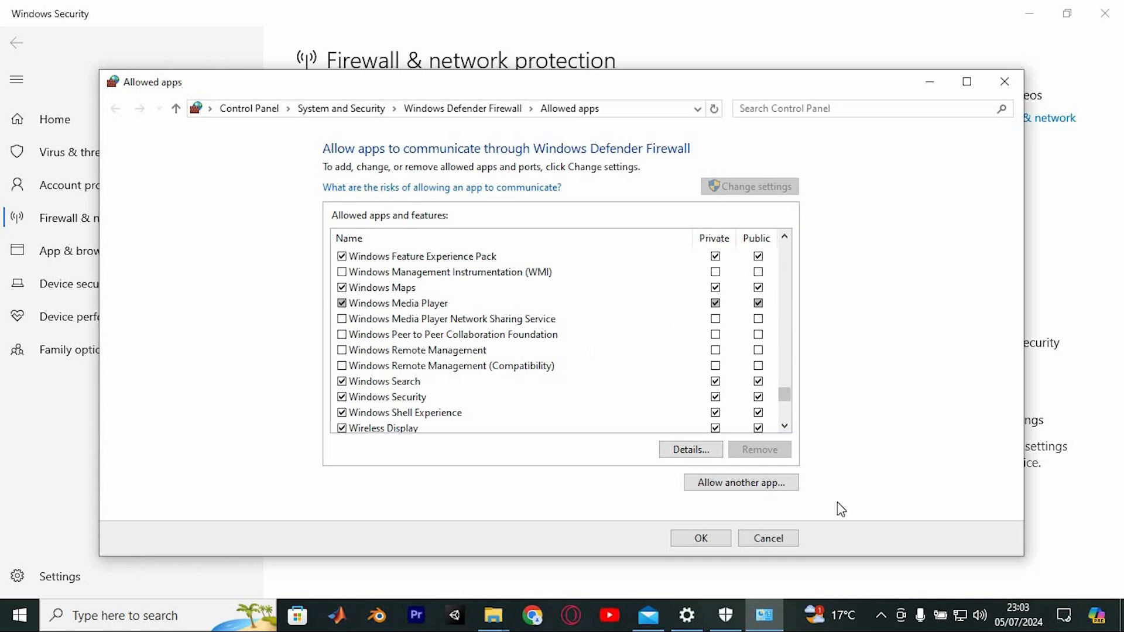
mouse_move(829, 541)
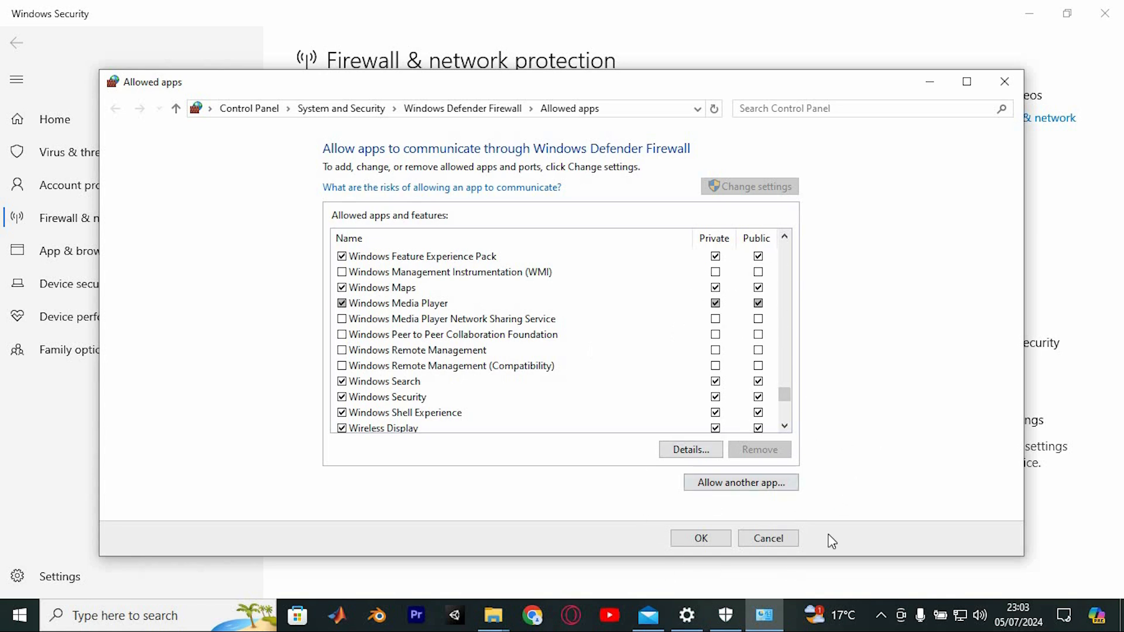
mouse_move(674, 477)
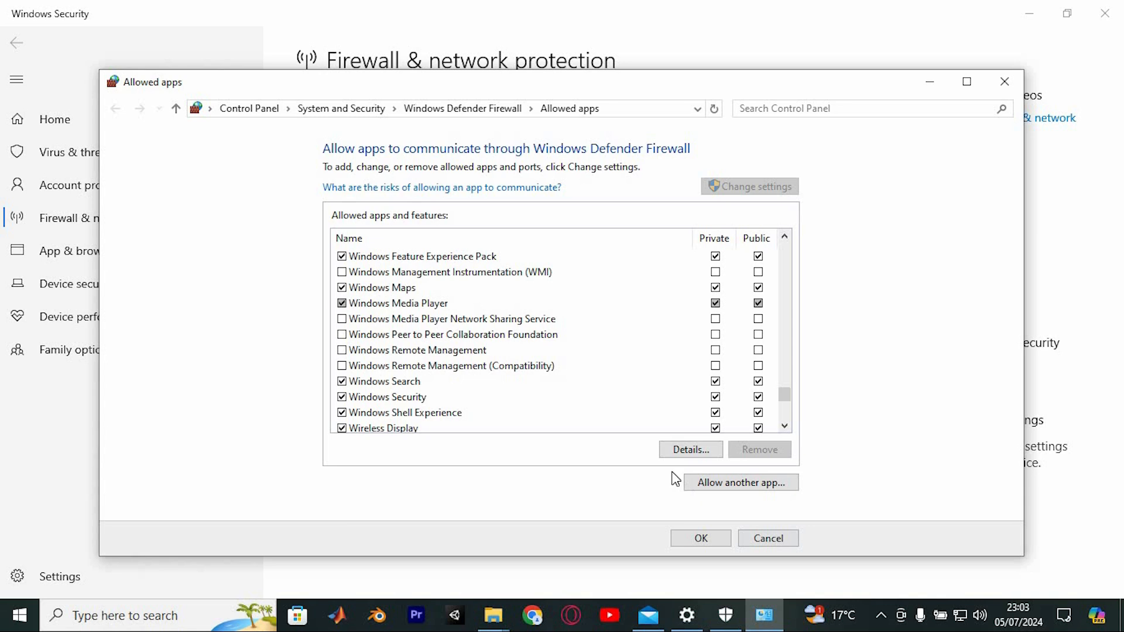
mouse_move(768, 545)
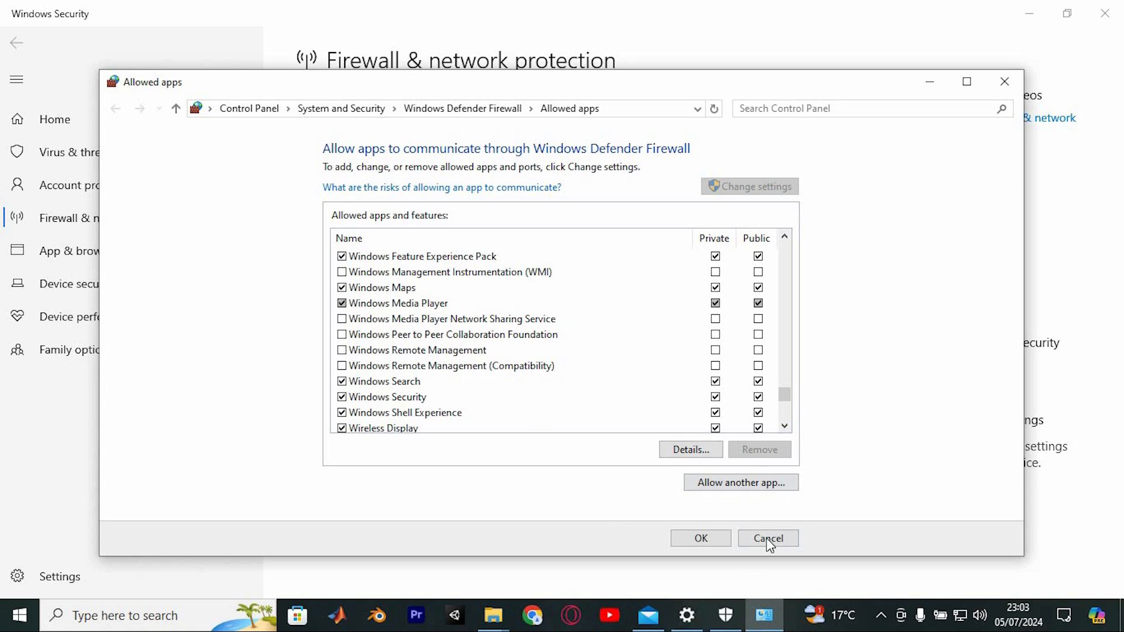
left_click(769, 537)
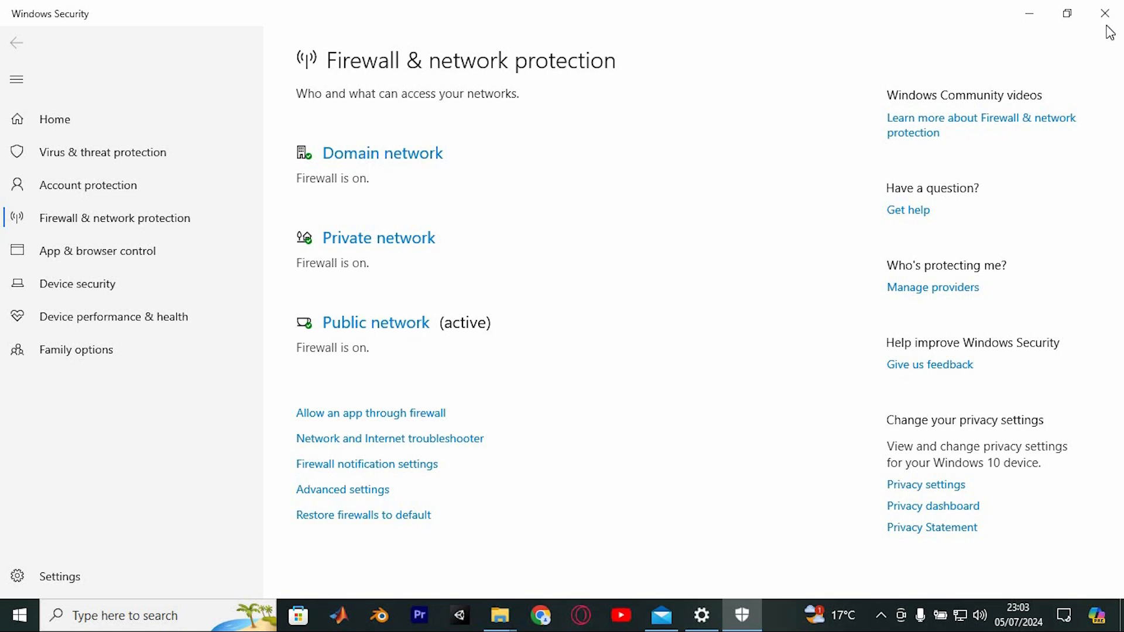
Close Windows Security and Settings, leaving only the desktop.
left_click(700, 616)
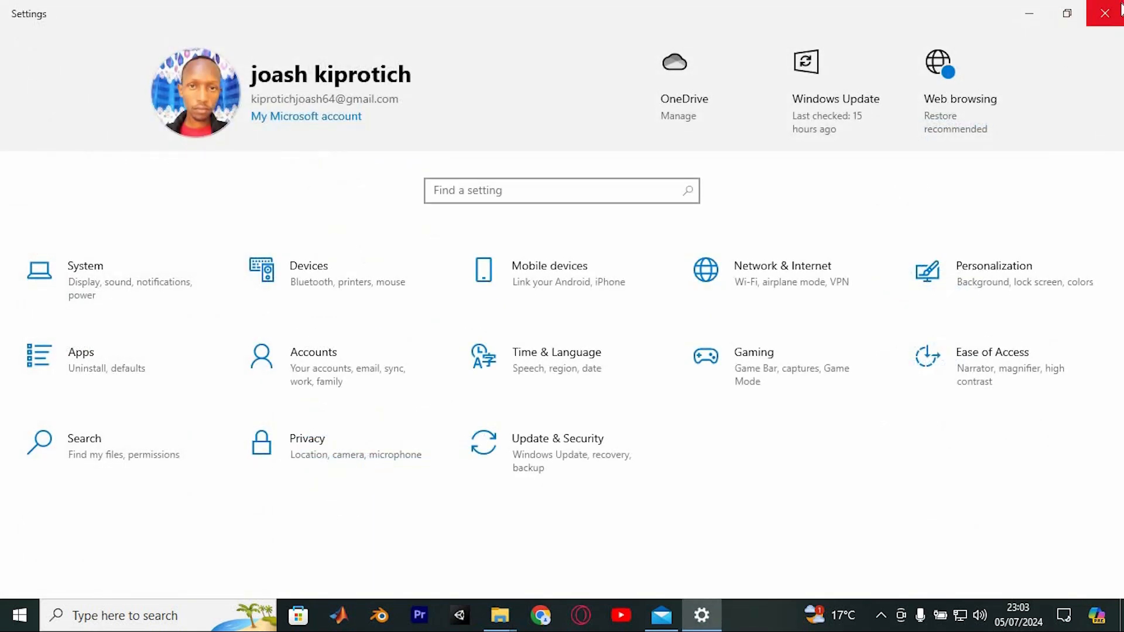
left_click(1103, 12)
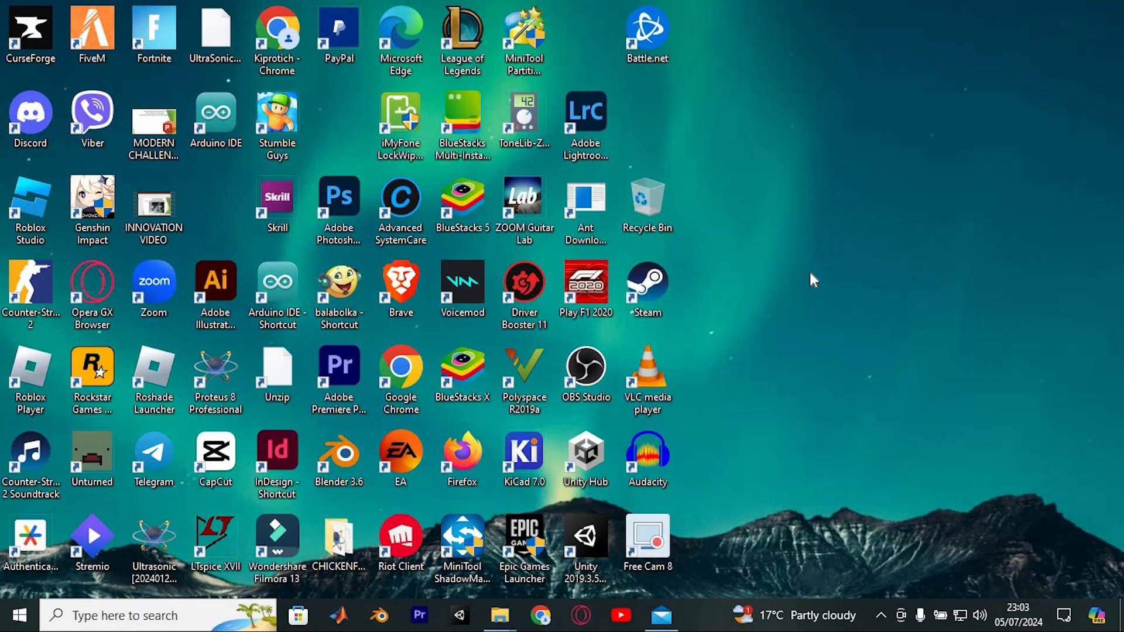